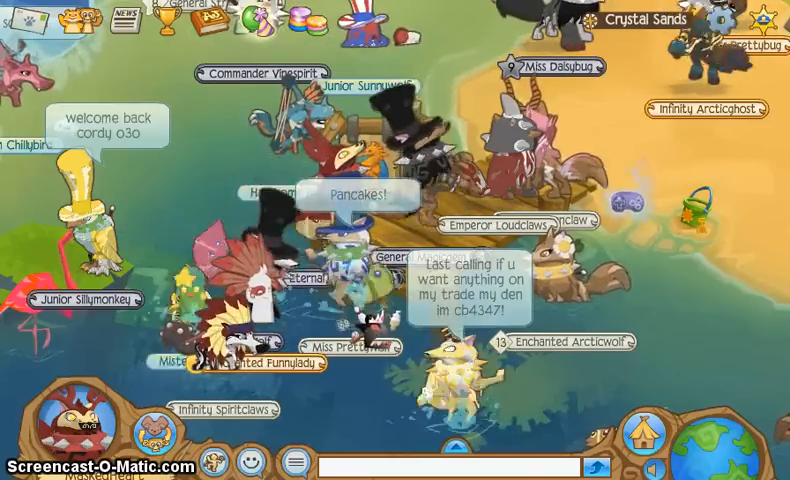
Step: Send the chat message 'Okai brb O3O' to the other Animal Jam players
type("s")
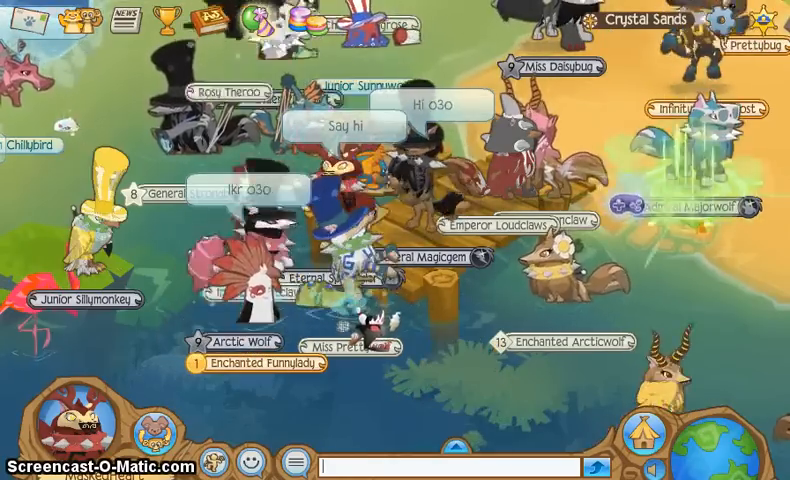
type("Oká")
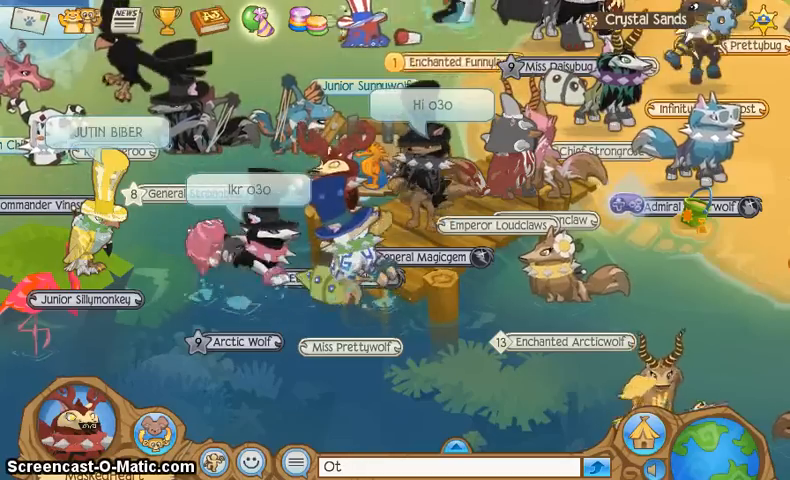
type("ai brb O3C")
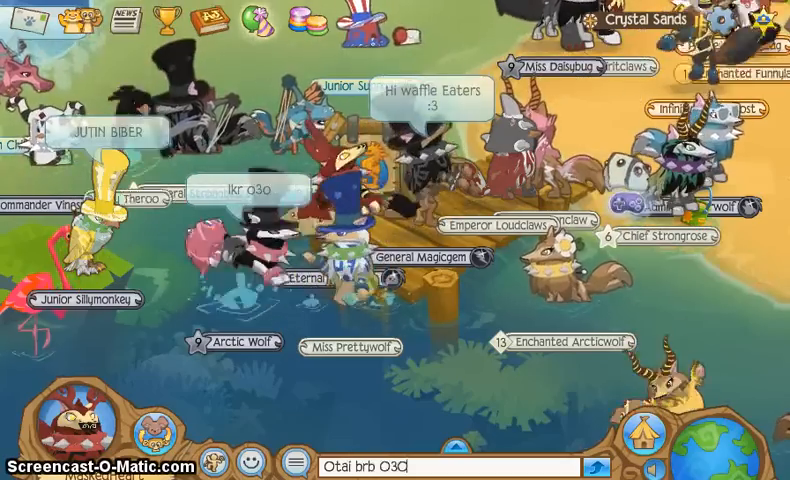
key("enter")
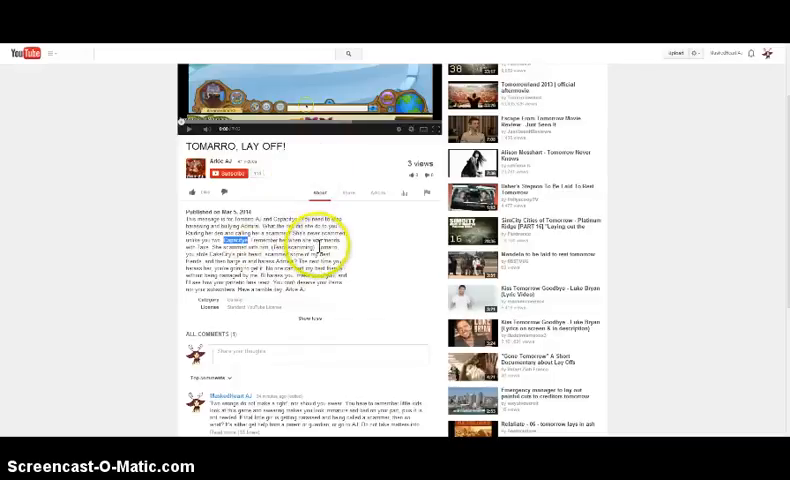
Step: Expand the lone comment under 'TOMARRO, LAY OFF!' and scroll to show its full text
left_click_drag(225, 241, 345, 262)
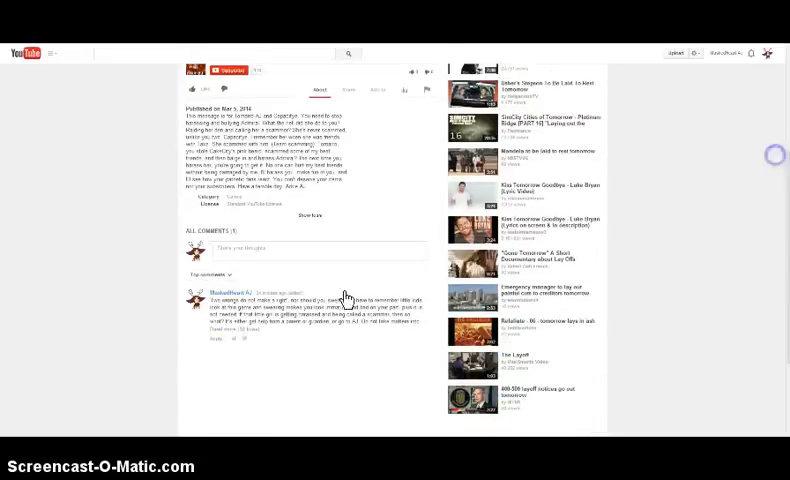
left_click(231, 332)
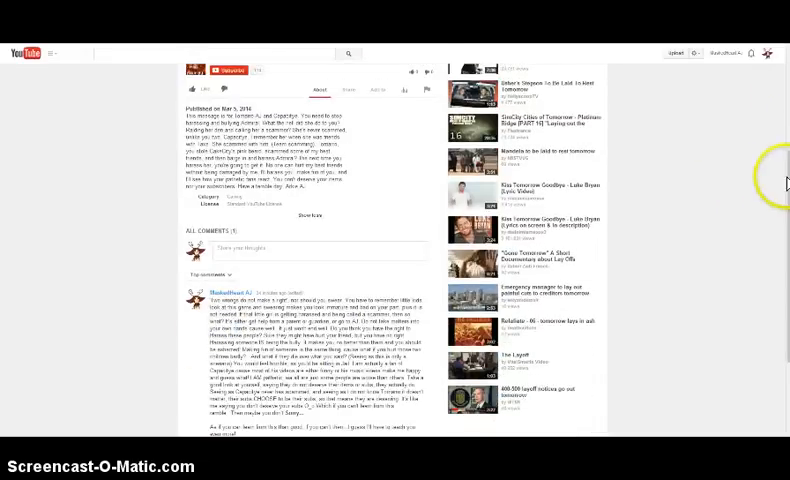
scroll("down", 3)
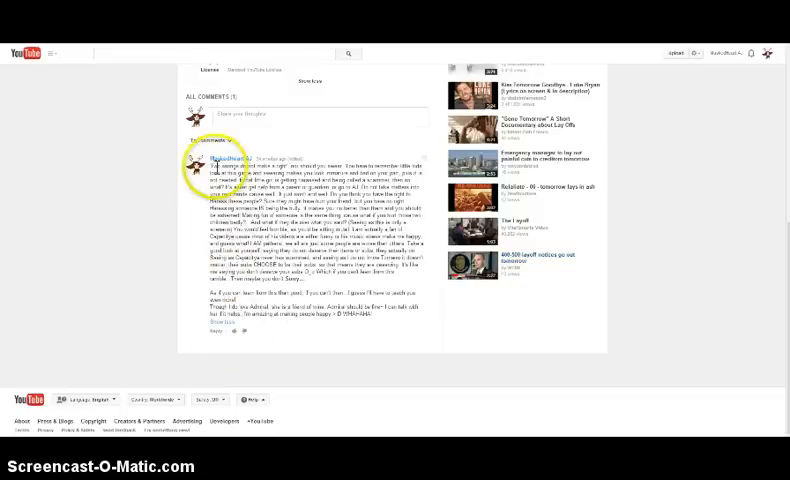